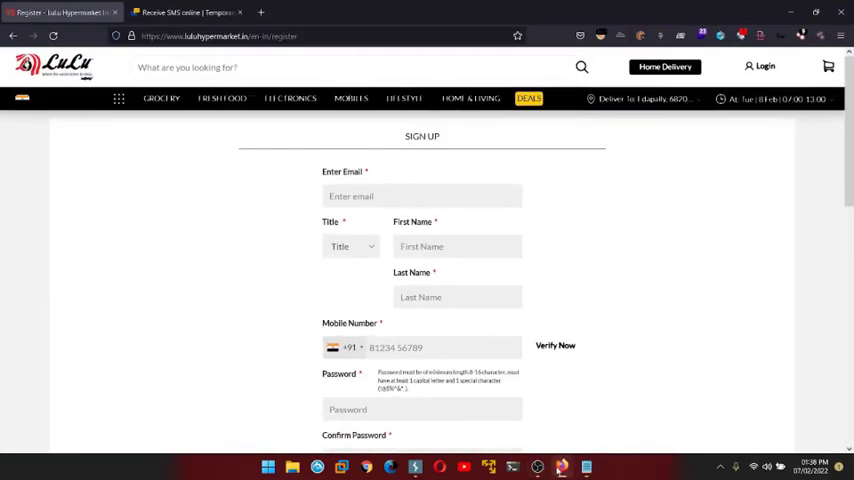
- Enter the saved email, first name 'Demo' and title Mr. on the sign-up form
{"action": "left_click", "coordinate": [422, 196]}
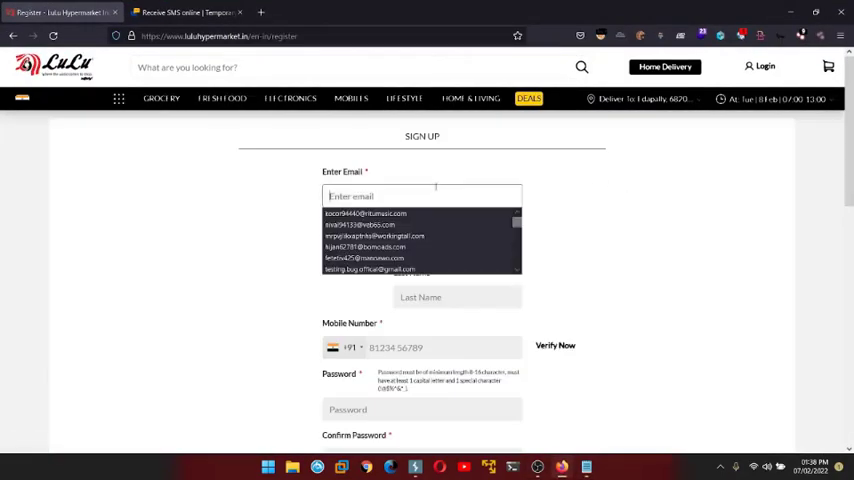
{"action": "type", "text": "te"}
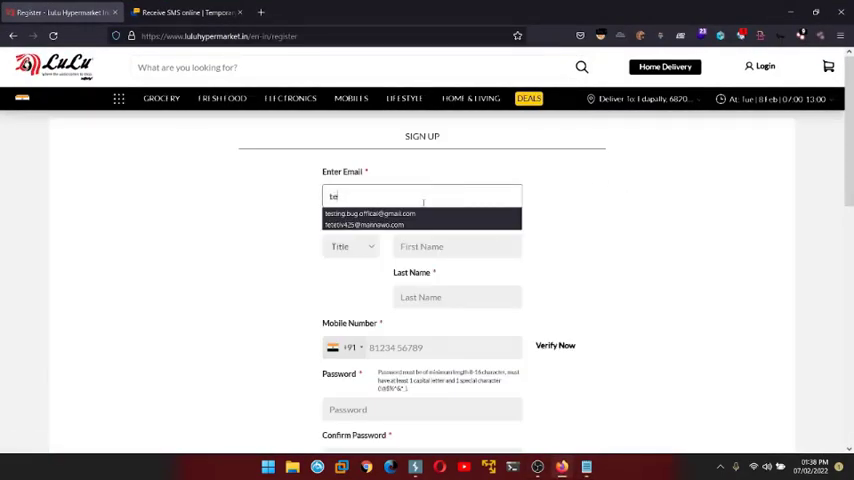
{"action": "left_click", "coordinate": [370, 213]}
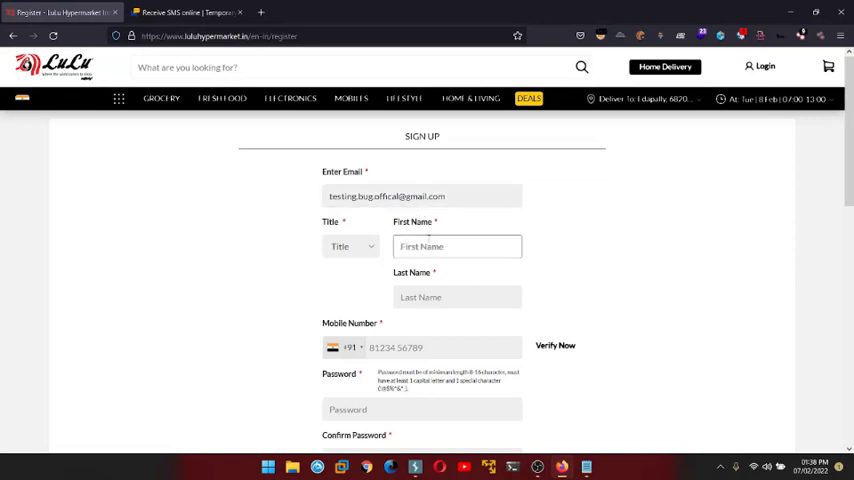
{"action": "type", "text": "Demo"}
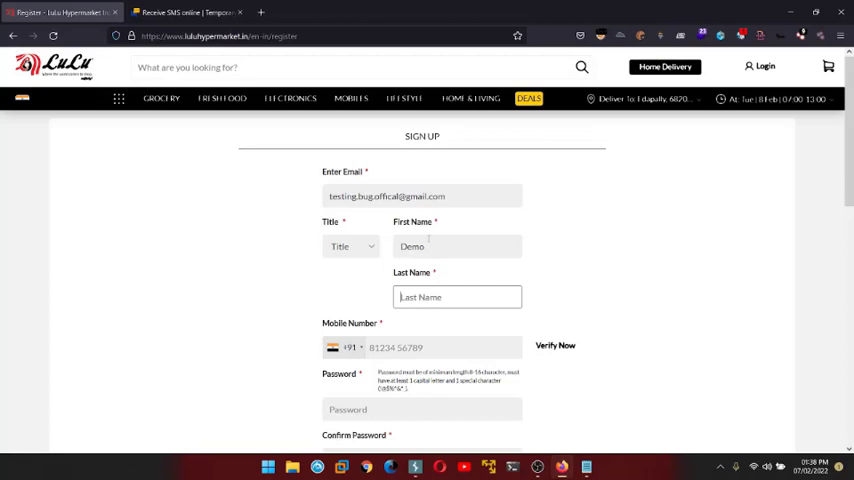
{"action": "left_click", "coordinate": [350, 246]}
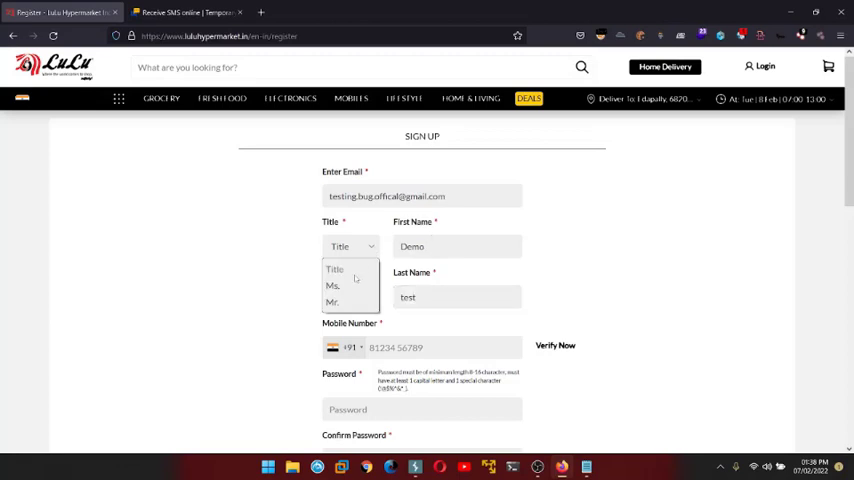
{"action": "left_click", "coordinate": [185, 11]}
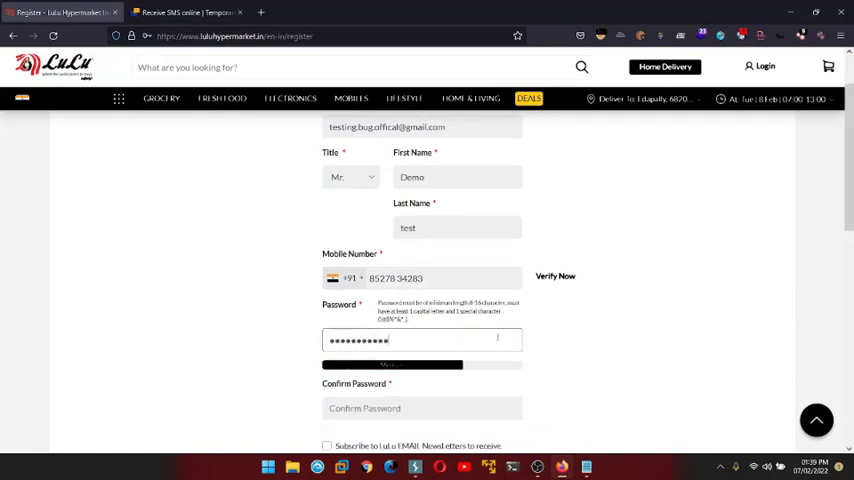
- Retype the password in Confirm Password and scroll further down the form
{"action": "type", "text": "••"}
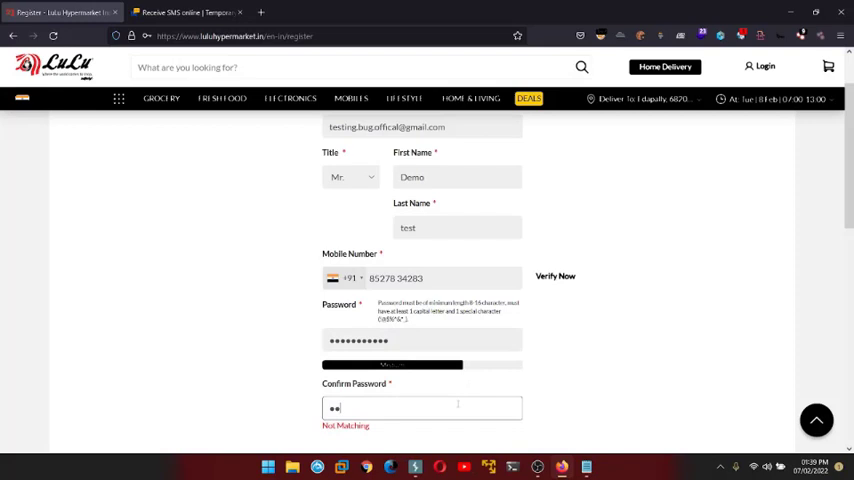
{"action": "type", "text": "••••••••"}
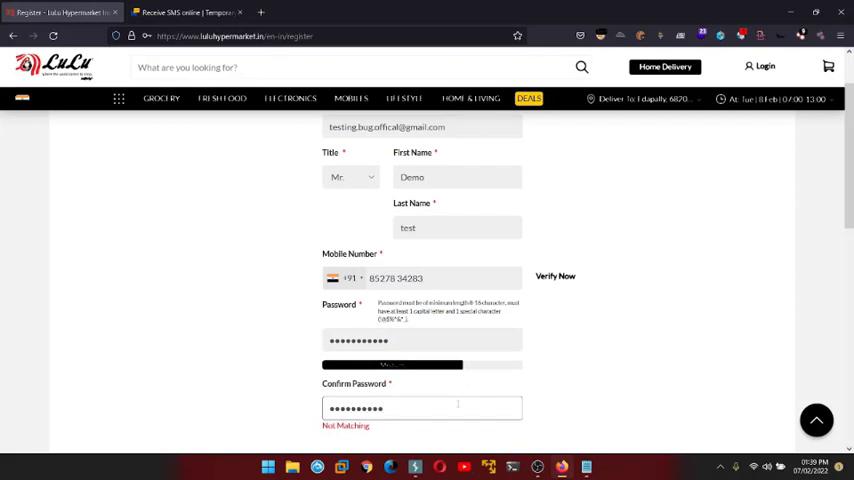
{"action": "scroll", "scroll_direction": "down", "scroll_amount": 3}
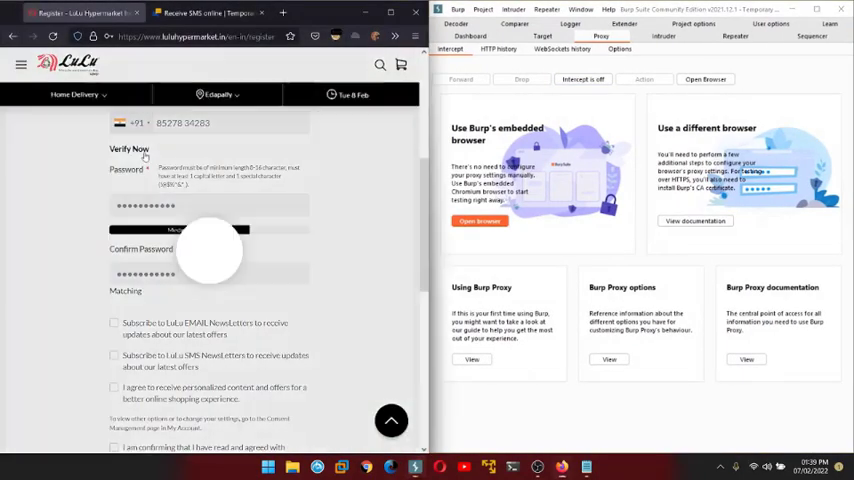
- Request the OTP with Verify Now and enter code 1111 for interception
{"action": "left_click", "coordinate": [128, 148]}
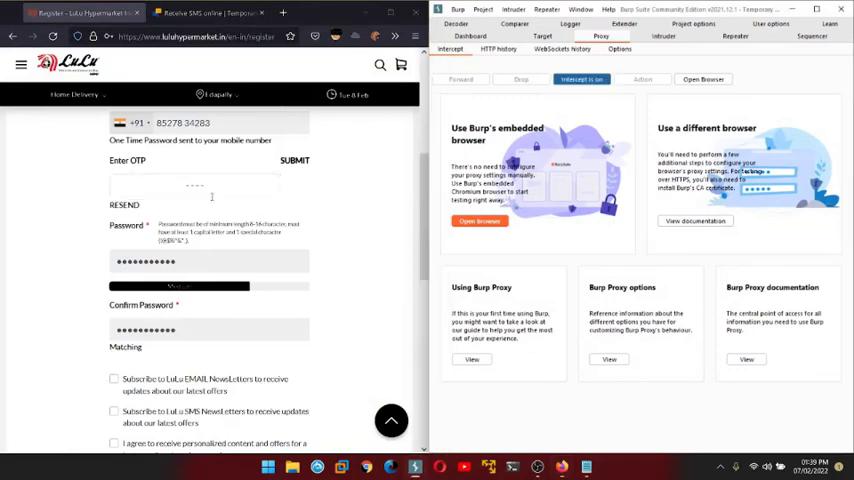
{"action": "type", "text": "1111"}
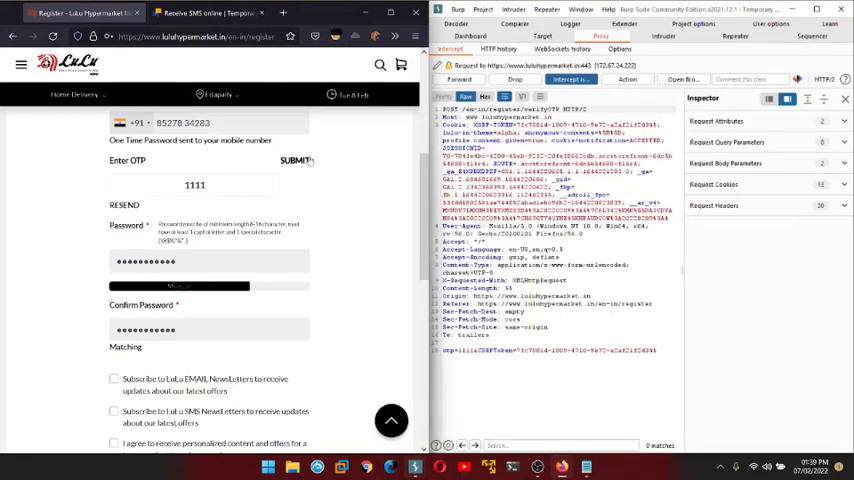
- Maximize Burp and forward the OTP request with a success response
{"action": "left_click", "coordinate": [816, 8]}
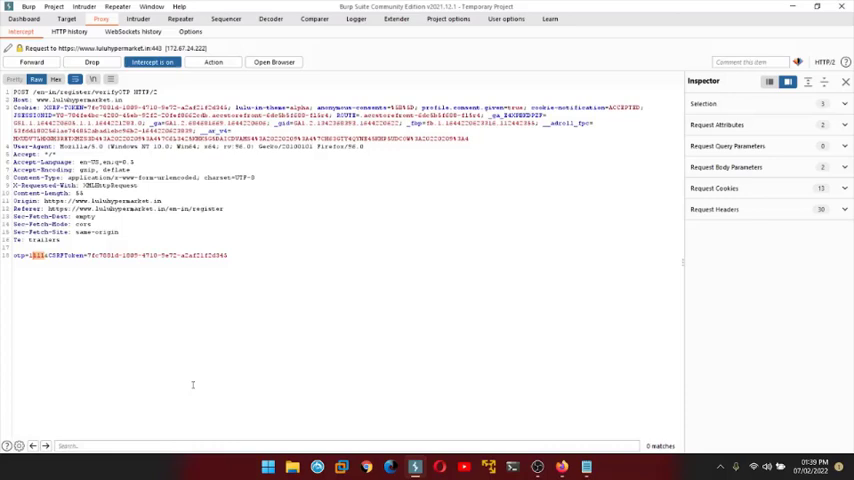
{"action": "left_click", "coordinate": [31, 62]}
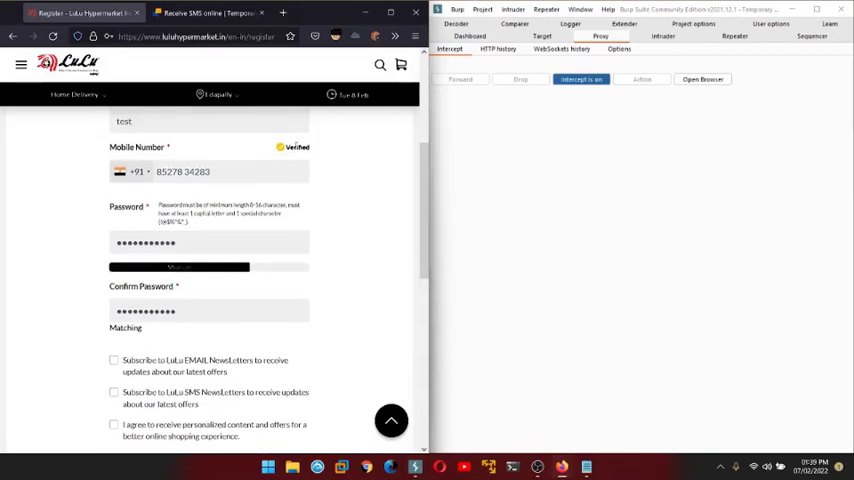
- Tick the Terms & Conditions checkbox and submit SIGN UP
{"action": "scroll", "scroll_direction": "down", "scroll_amount": 3}
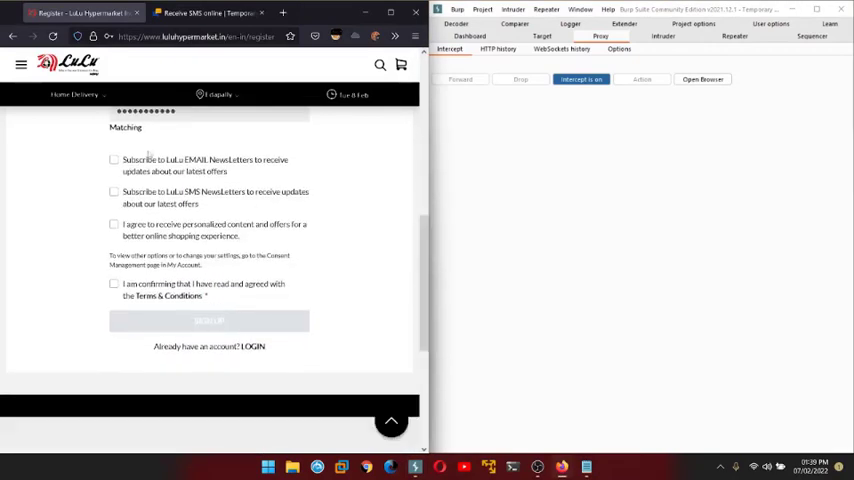
{"action": "left_click", "coordinate": [114, 284]}
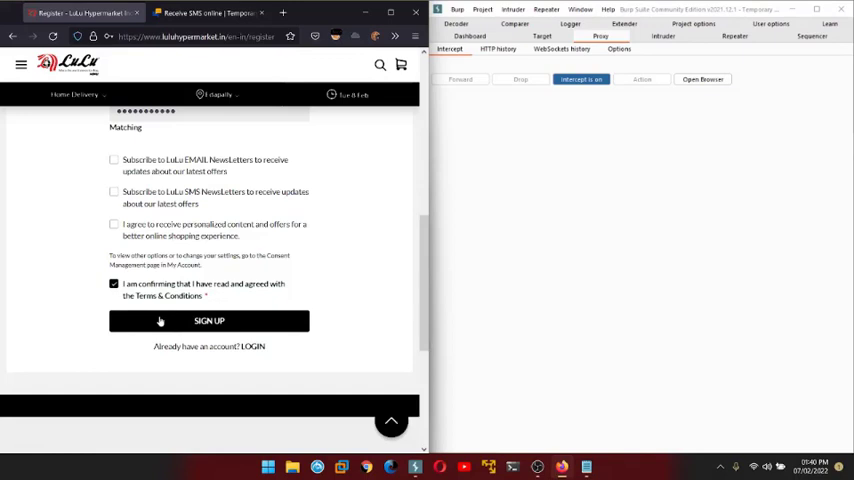
{"action": "left_click", "coordinate": [581, 79]}
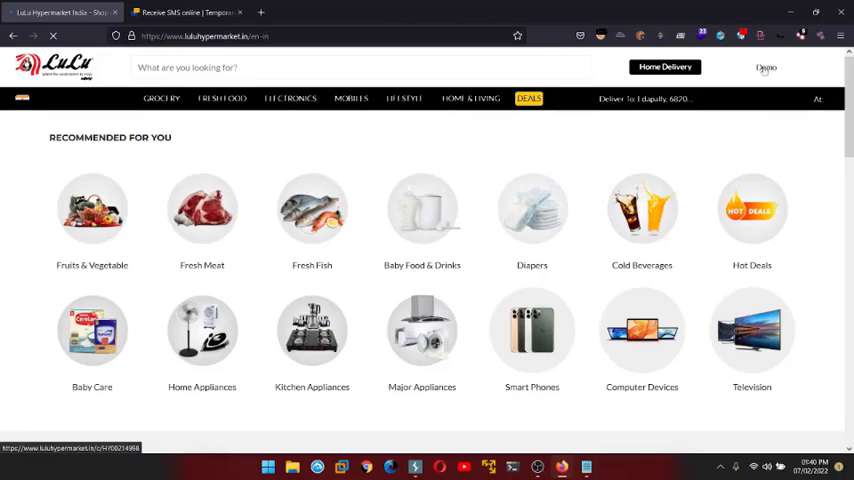
- View the Demo profile's verified number, compare with the SMS site, then close that tab
{"action": "left_click", "coordinate": [766, 67]}
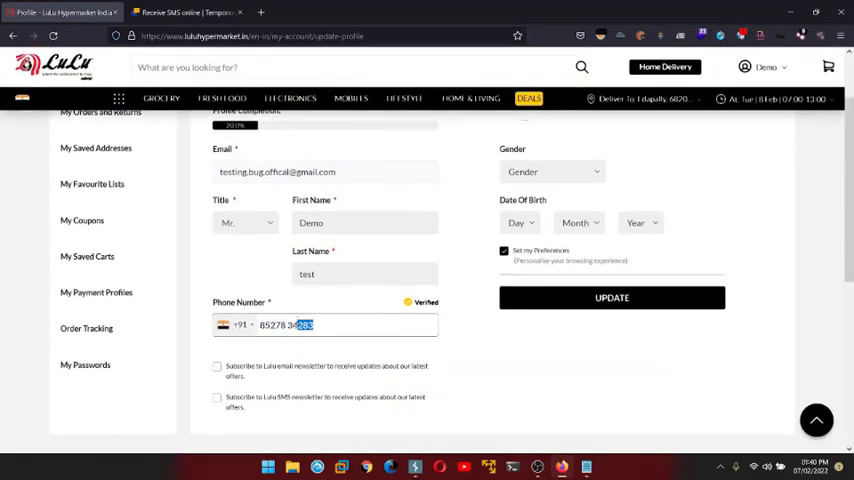
{"action": "left_click", "coordinate": [185, 12]}
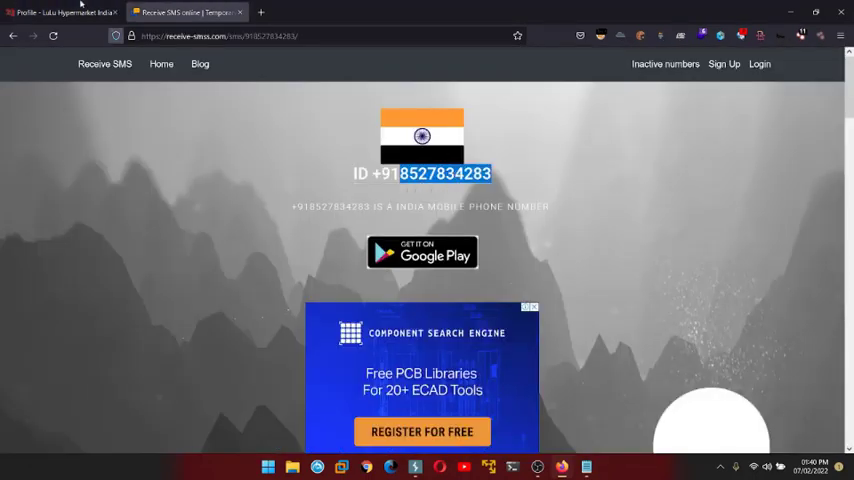
{"action": "left_click", "coordinate": [60, 11]}
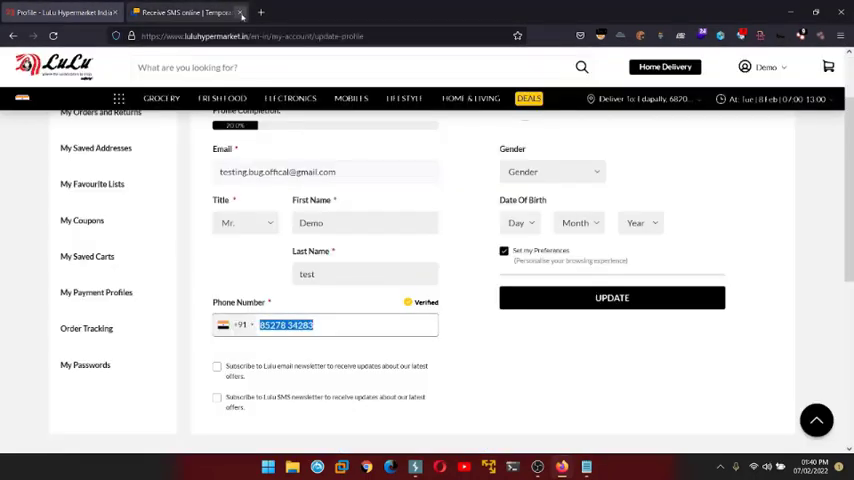
{"action": "left_click", "coordinate": [240, 12]}
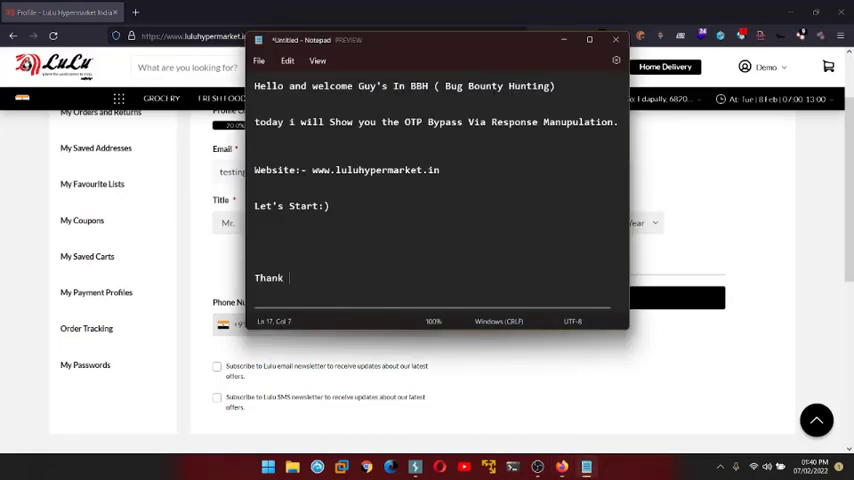
- Type 'Thank You for Watching and Do Subscribe' on Notepad's last line
{"action": "type", "text": "YO"}
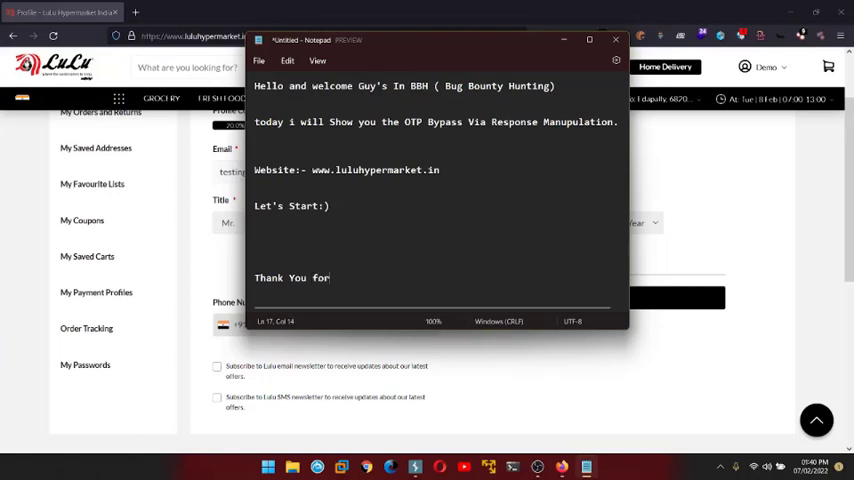
{"action": "type", "text": "Watching"}
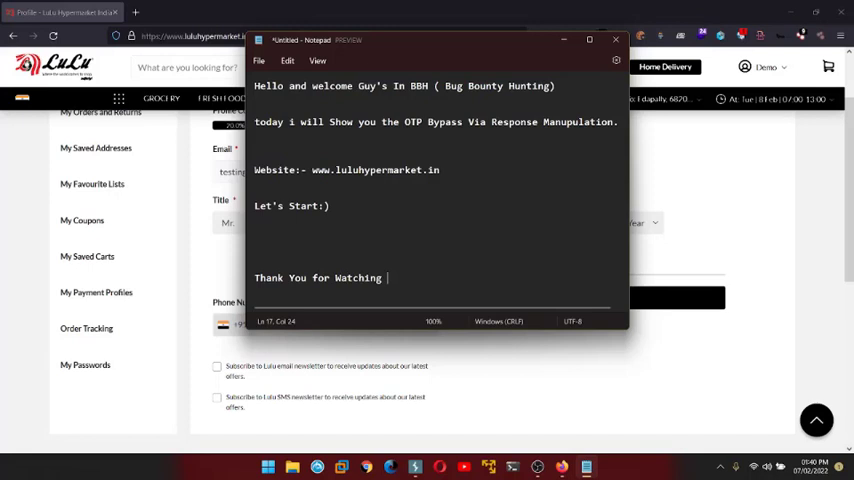
{"action": "type", "text": "and Do Su"}
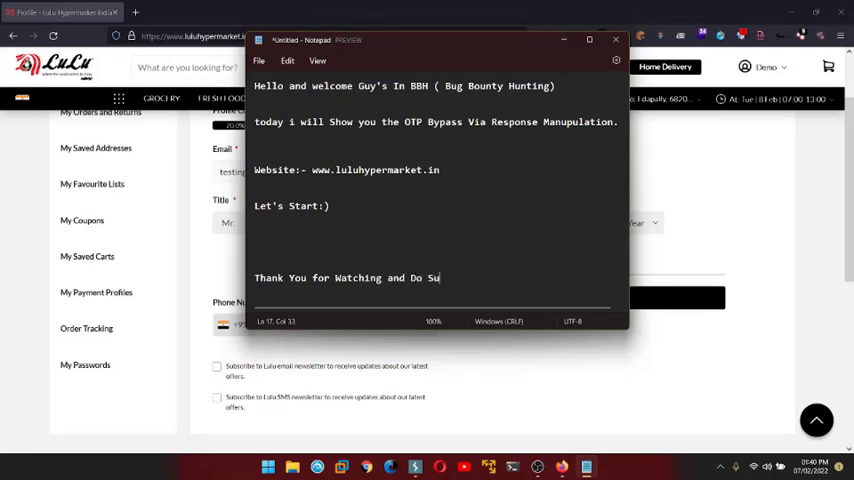
{"action": "type", "text": "bscribe"}
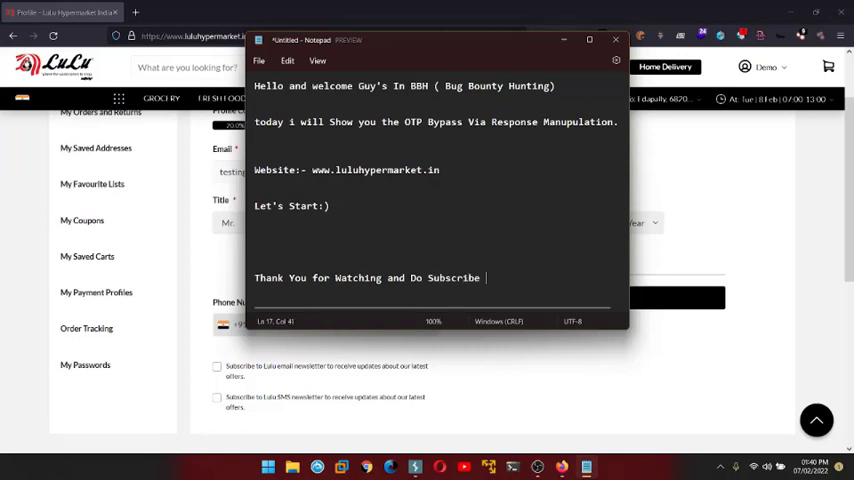